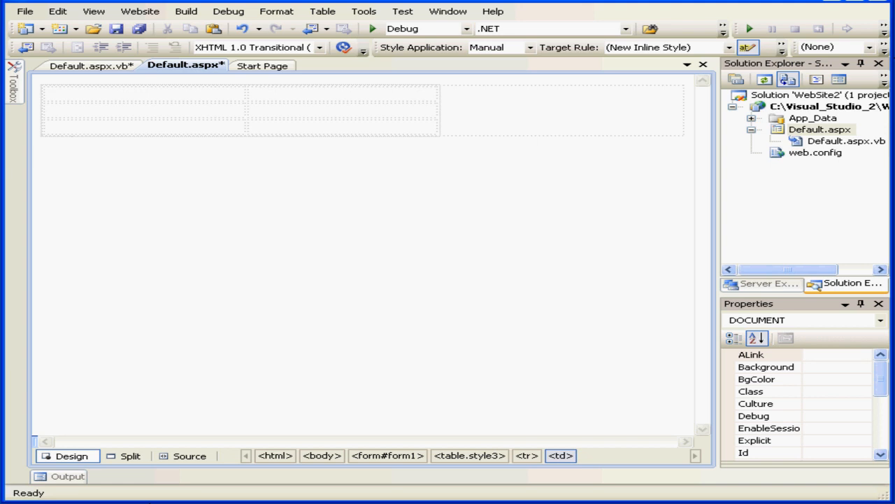
Place a TextBox with a Button beneath it in each table column in Design view.
left_click(9, 81)
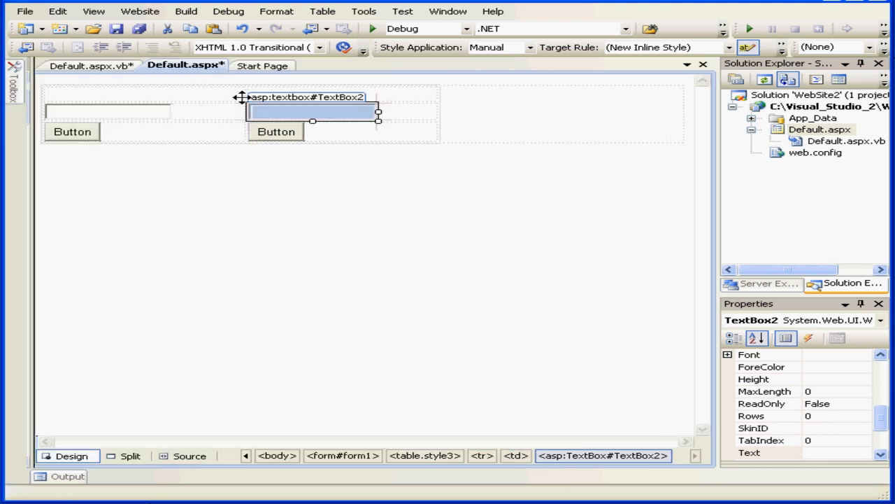
Set the two textboxes' (ID) properties to txt2 and txt1.
scroll("down", 3)
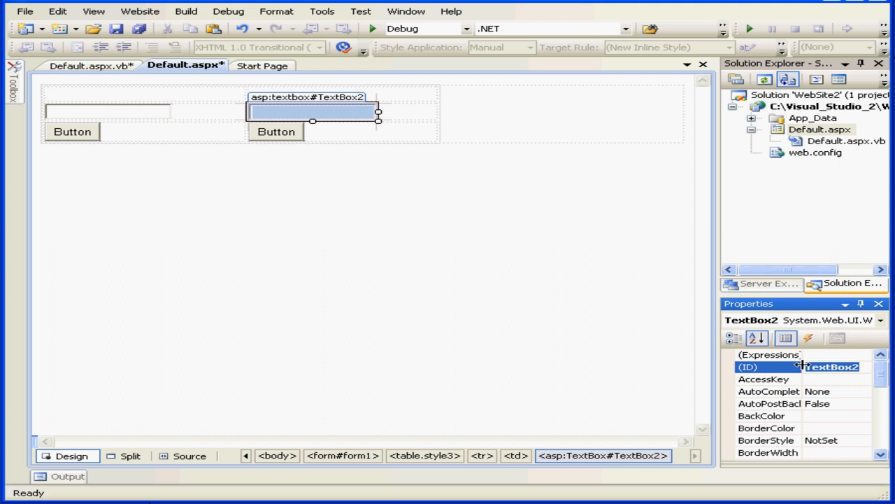
type("txt2")
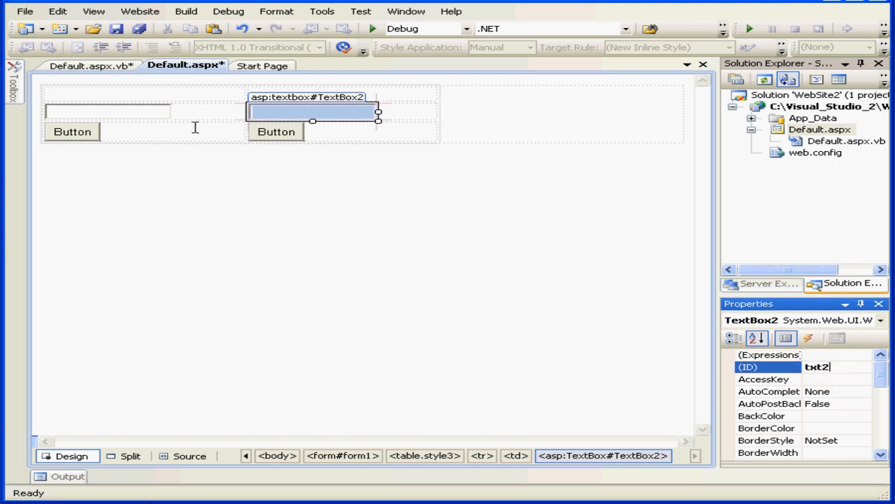
left_click(108, 112)
type("t")
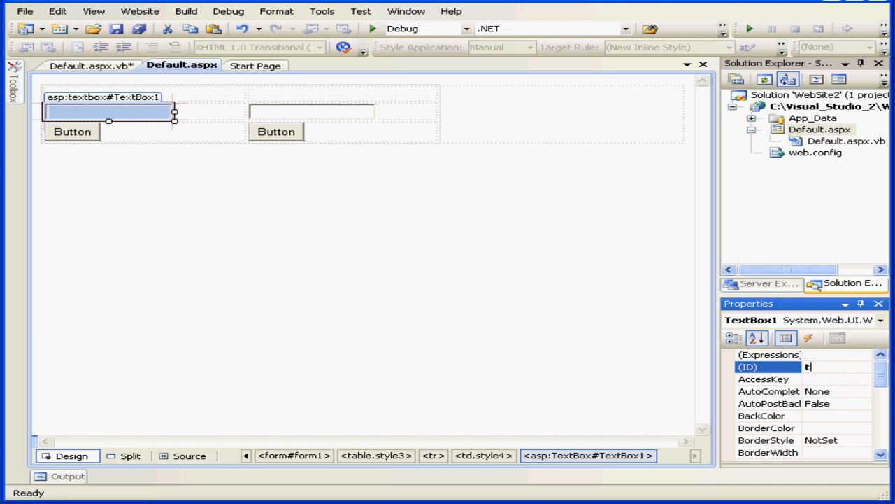
type("xt1")
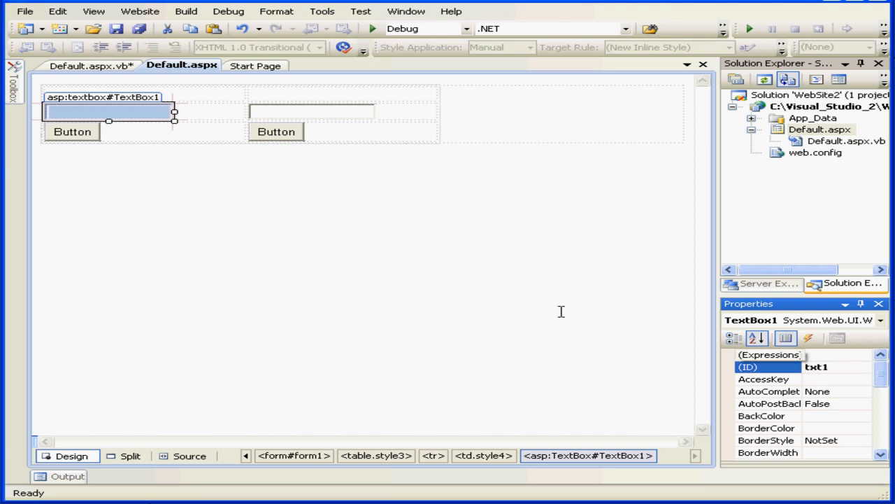
left_click(72, 132)
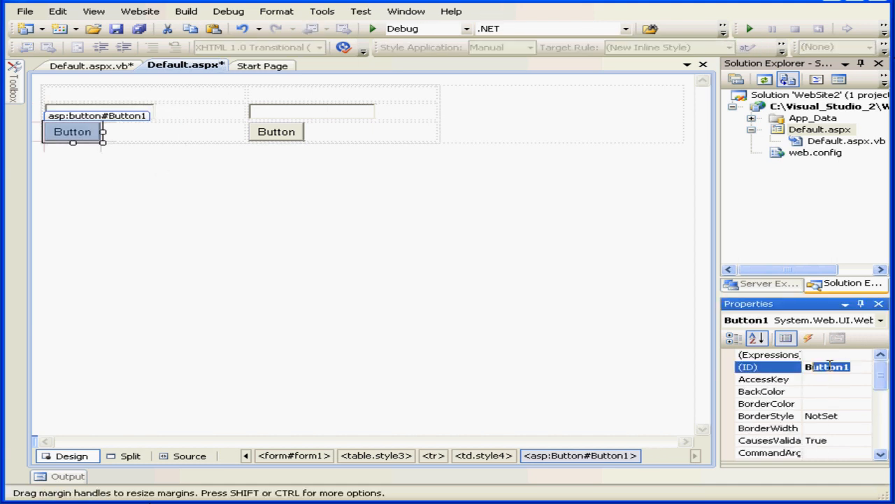
Make the left button btnSave captioned Save and the right button btnLoad captioned Load.
type("bt")
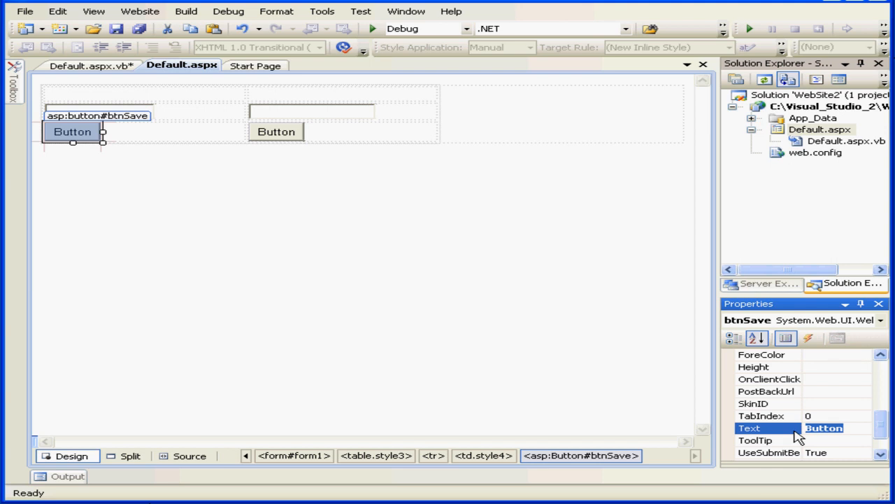
type("Save")
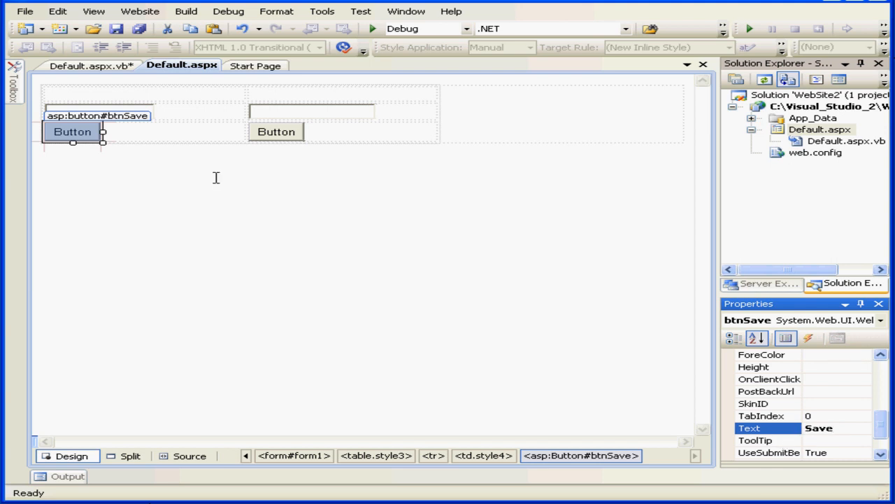
left_click(275, 131)
type("L")
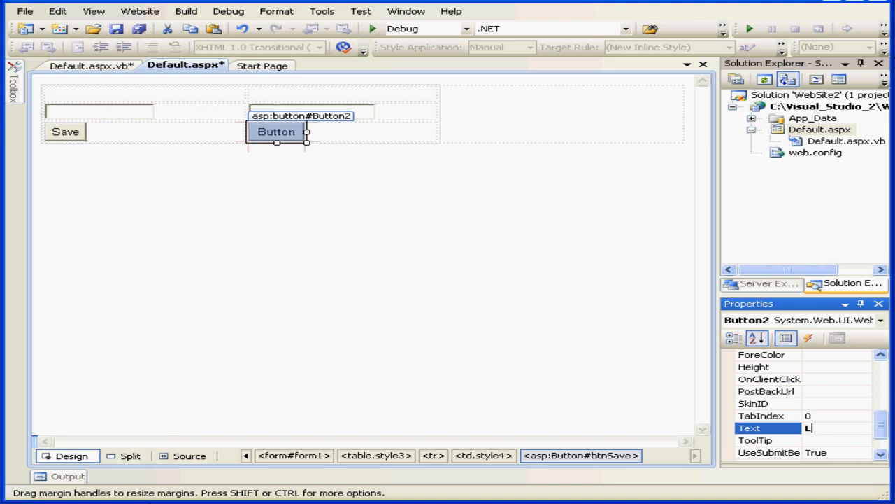
type("oad")
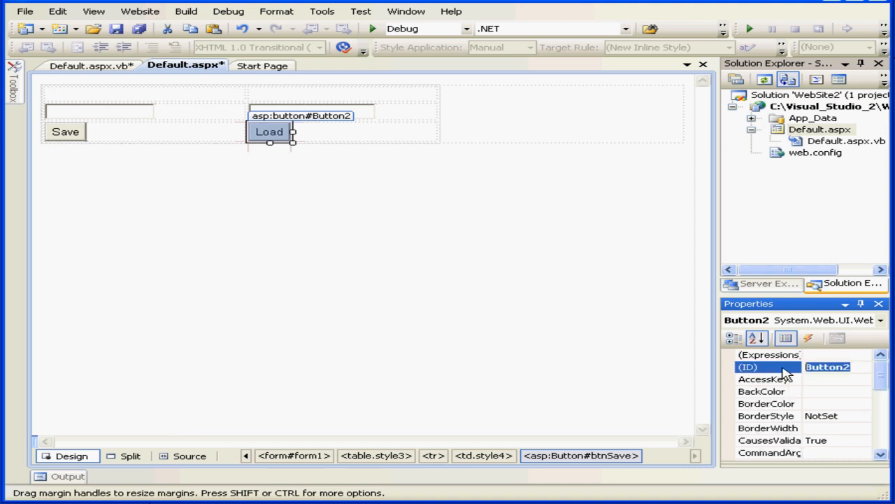
type("btn")
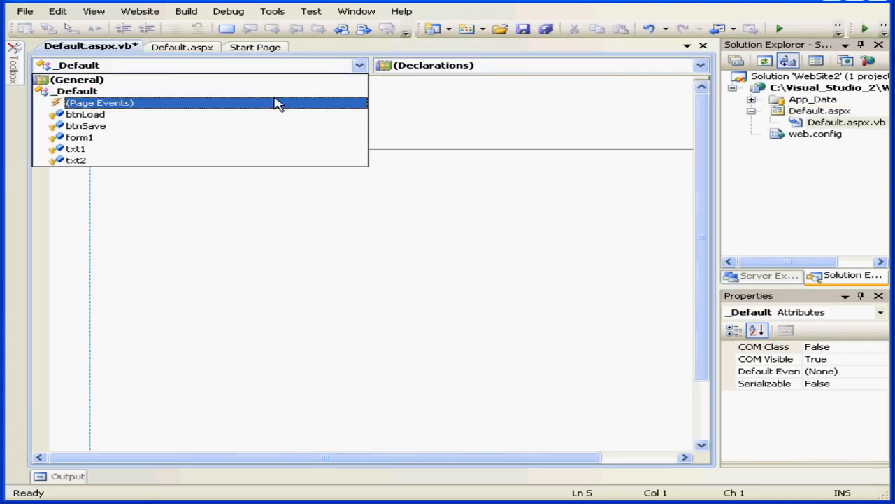
Generate the Page_Load stub from the (Page Events) and Load dropdowns.
left_click(100, 103)
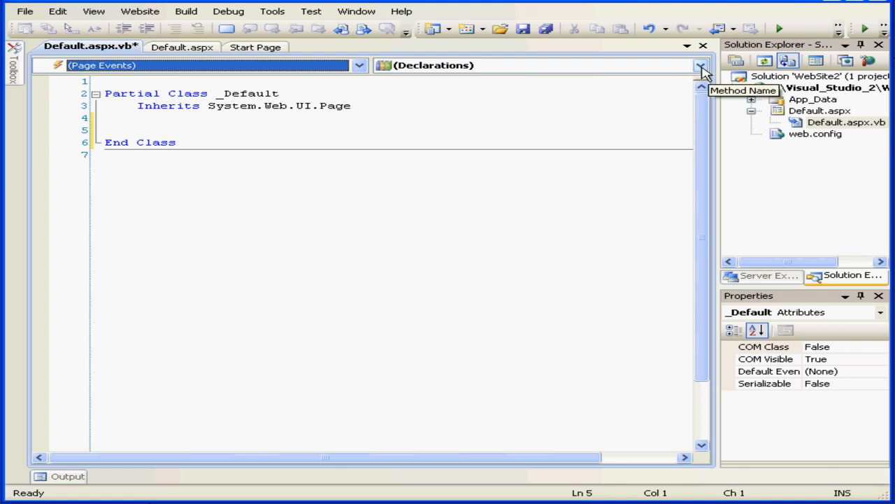
left_click(699, 65)
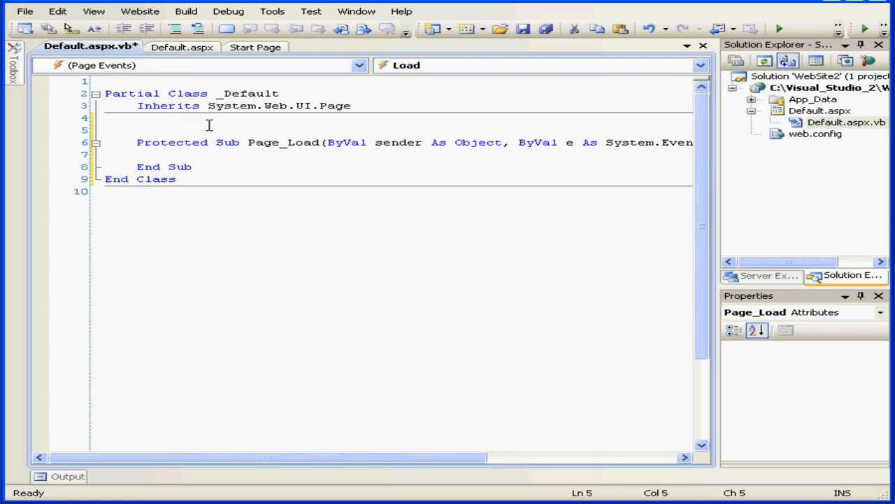
Declare Dim MyVar As String above Page_Load.
type("dim")
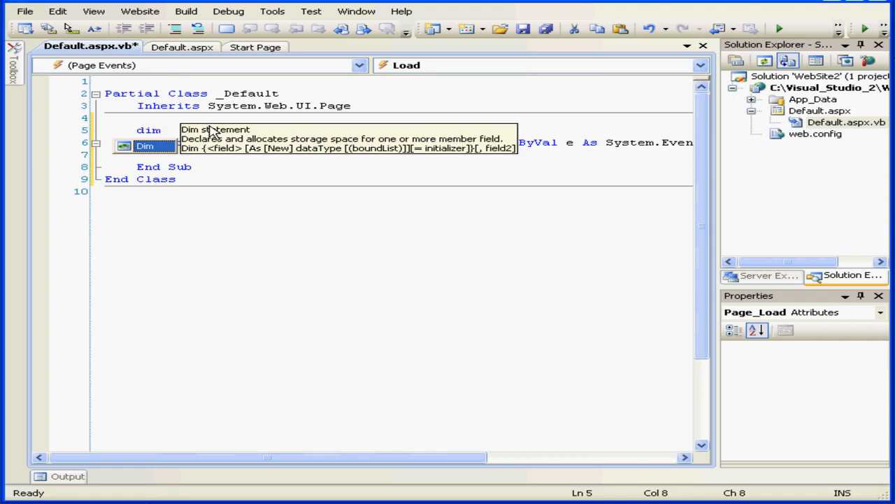
type("\" \"")
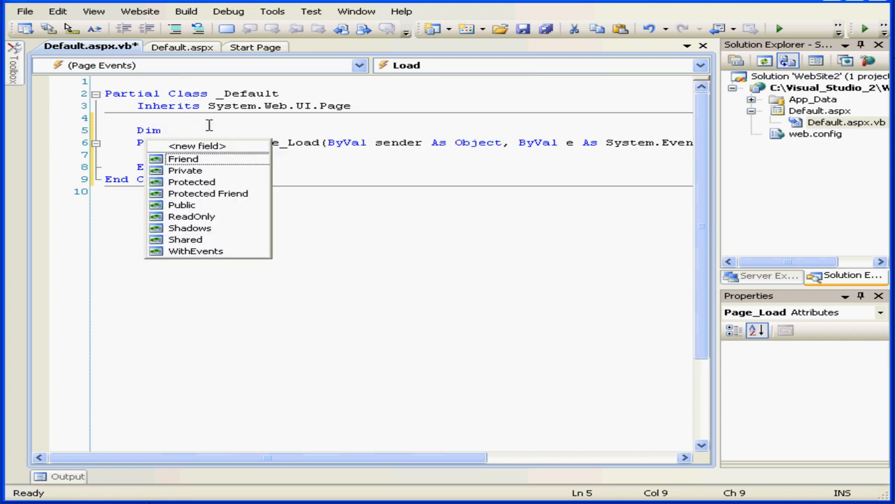
type("MyVar As s")
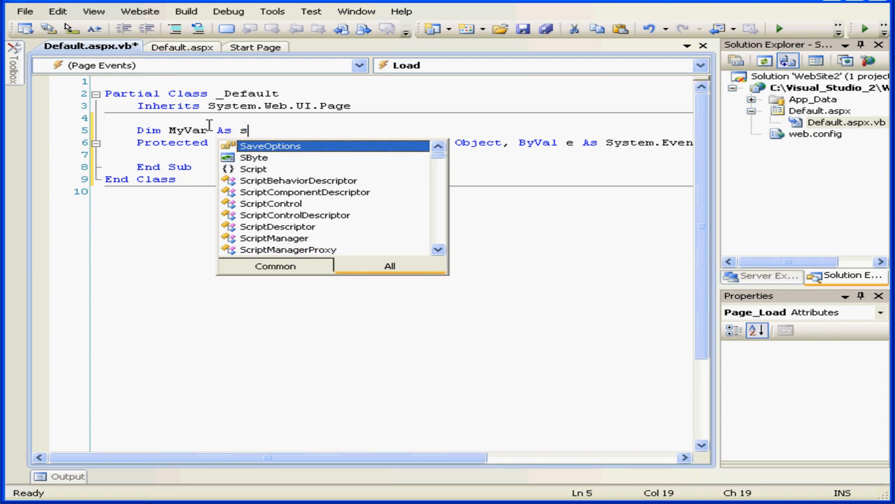
type("tring")
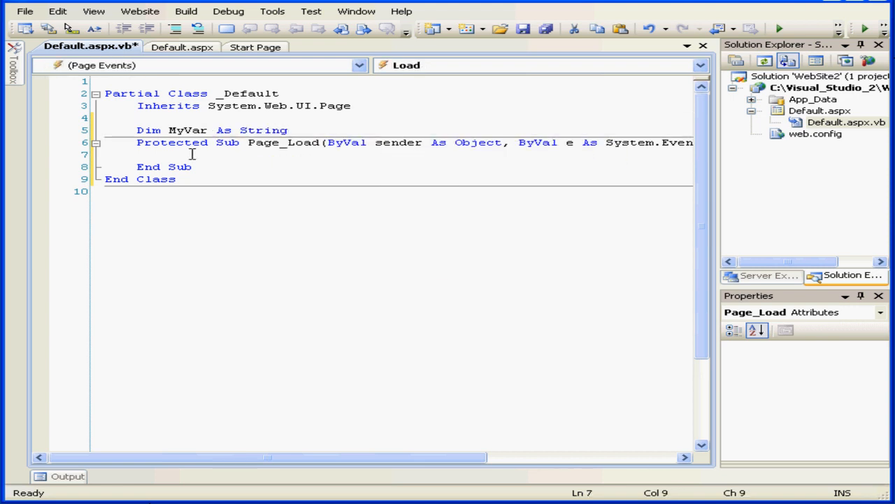
Write MyVar = ViewState("MyText") inside Page_Load.
type("MyVar")
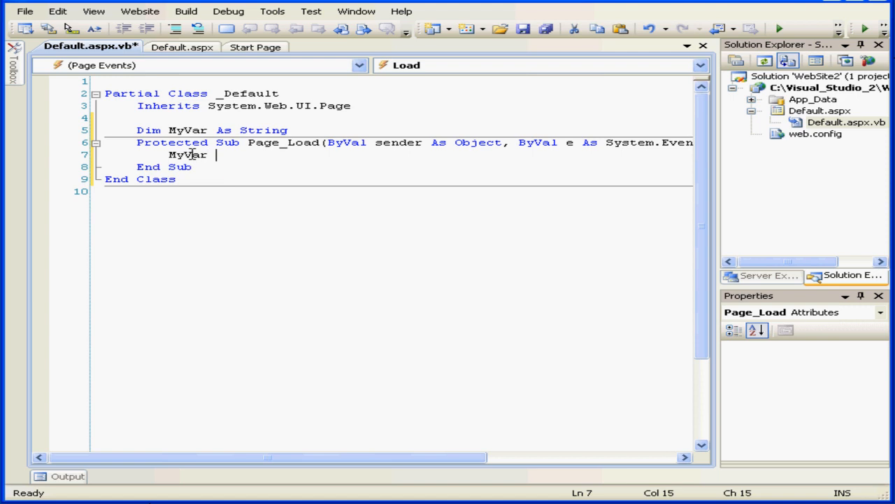
type("=")
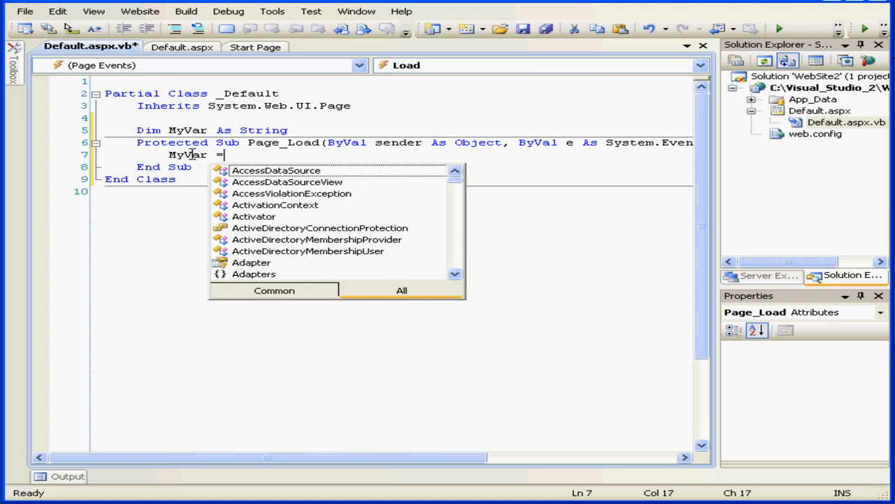
type("view")
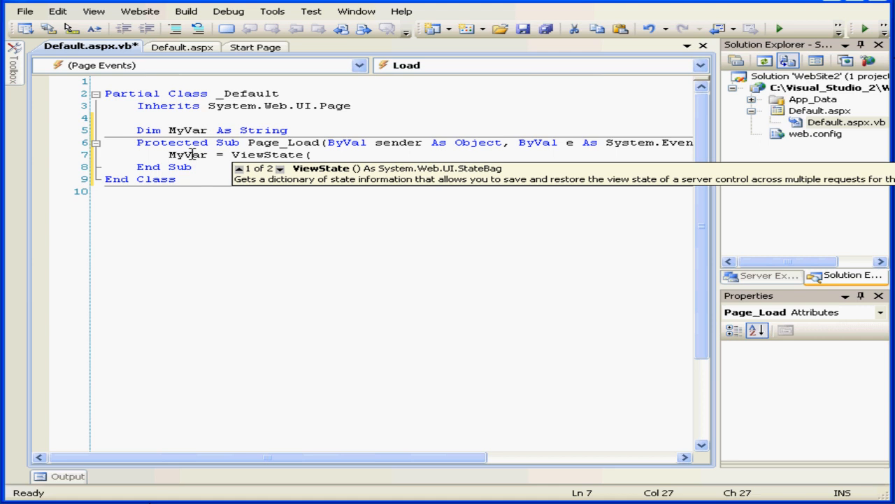
type("\"")
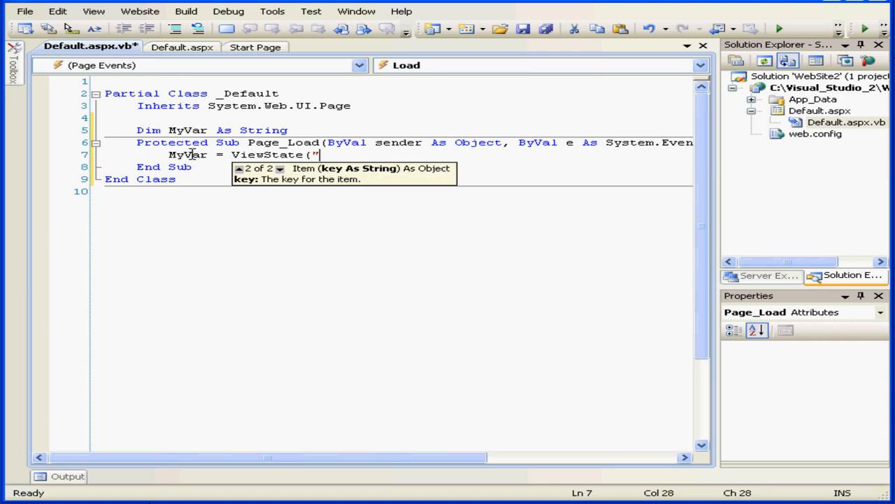
type("MyT")
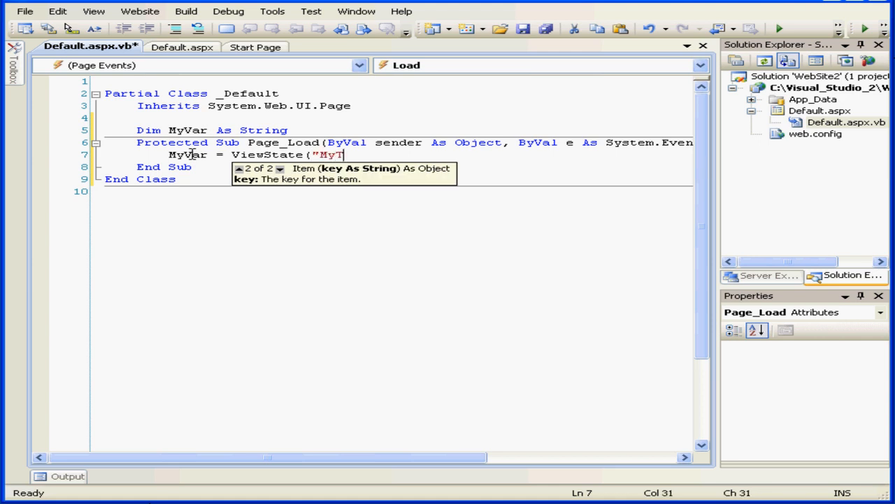
type("ext\"")
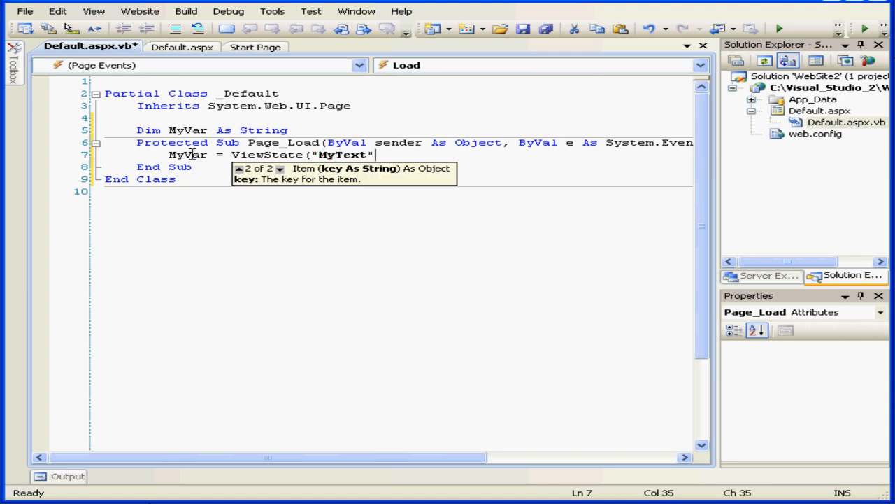
type(")")
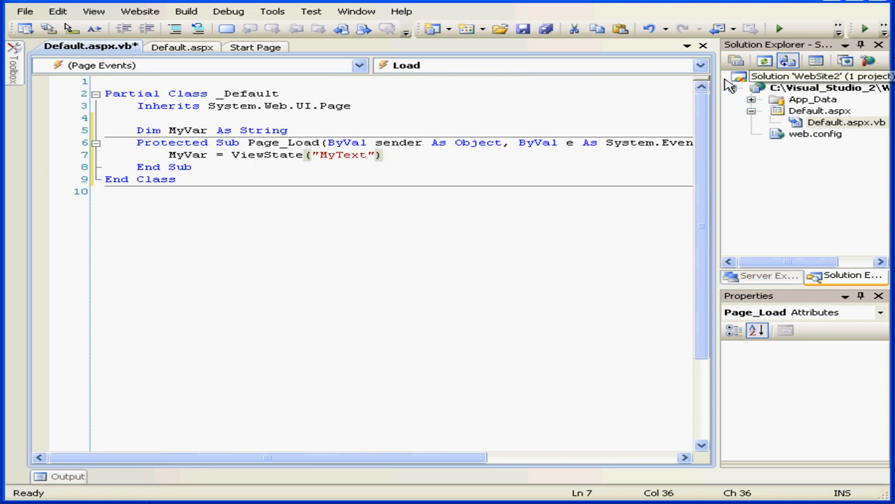
Add a Page_PreRender handler containing ViewState("MyText") = MyVar.
left_click(698, 66)
type("ViewState(\"M")
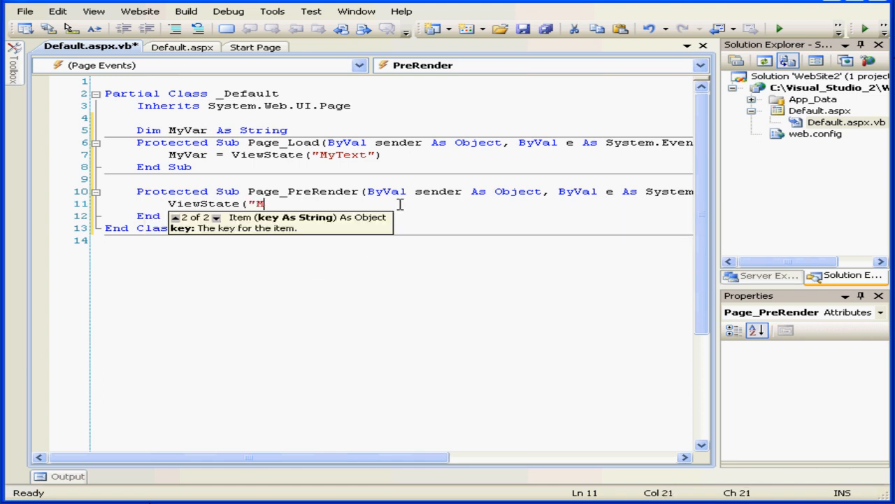
type("yText\") = M")
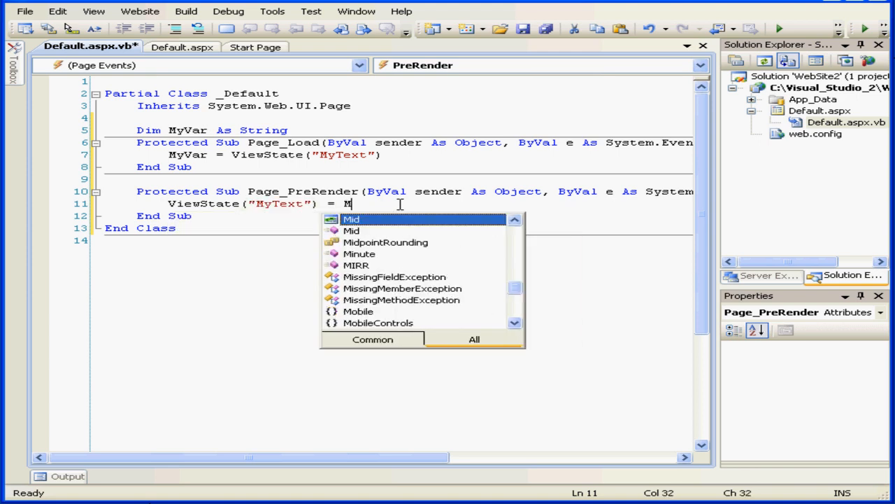
type("yva")
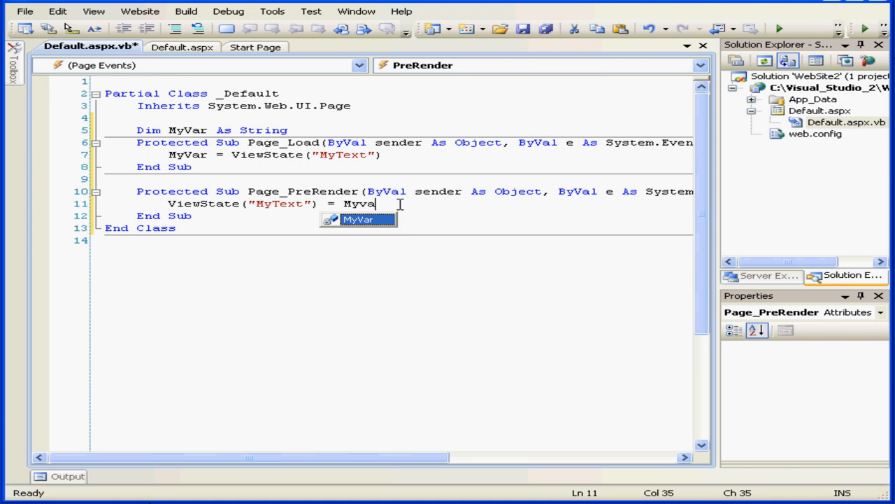
left_click(359, 65)
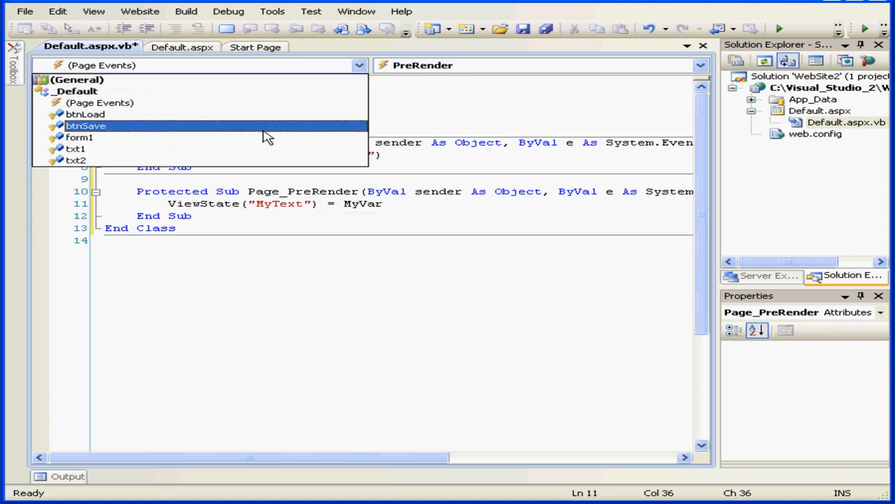
Create btnSave_Click and write MyVar = txt1.Text in it.
left_click(85, 125)
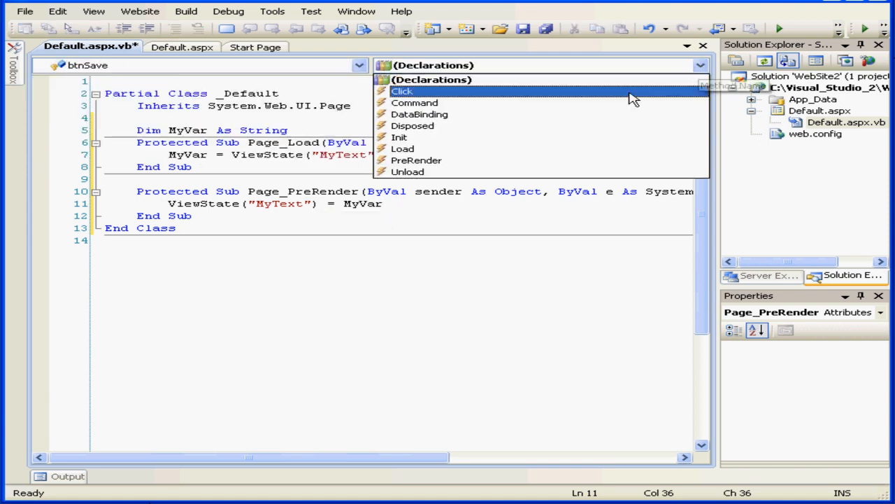
left_click(403, 91)
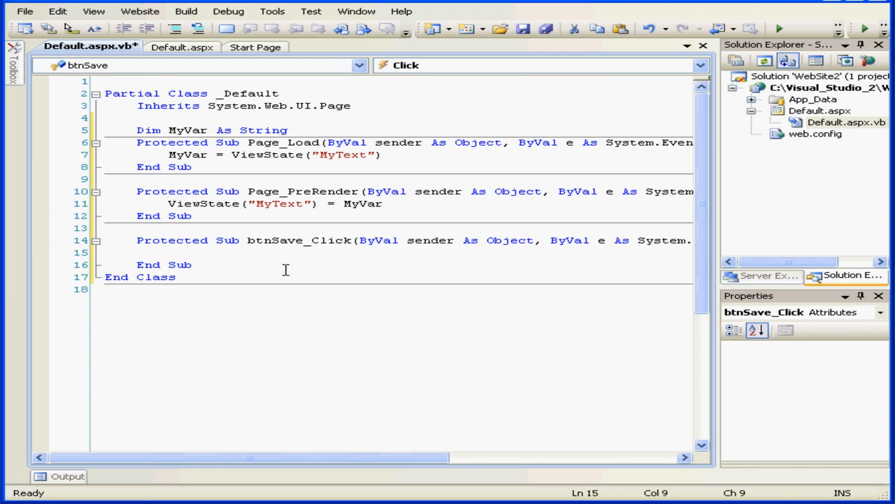
type("myvar")
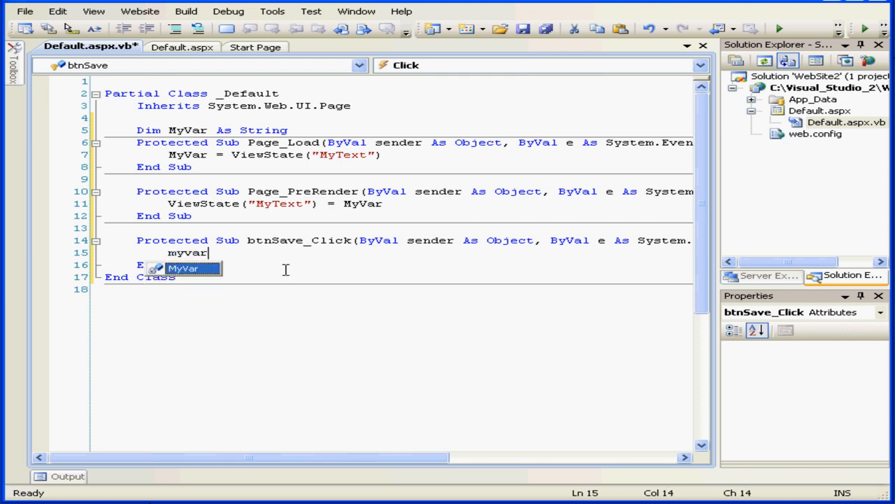
key("Tab")
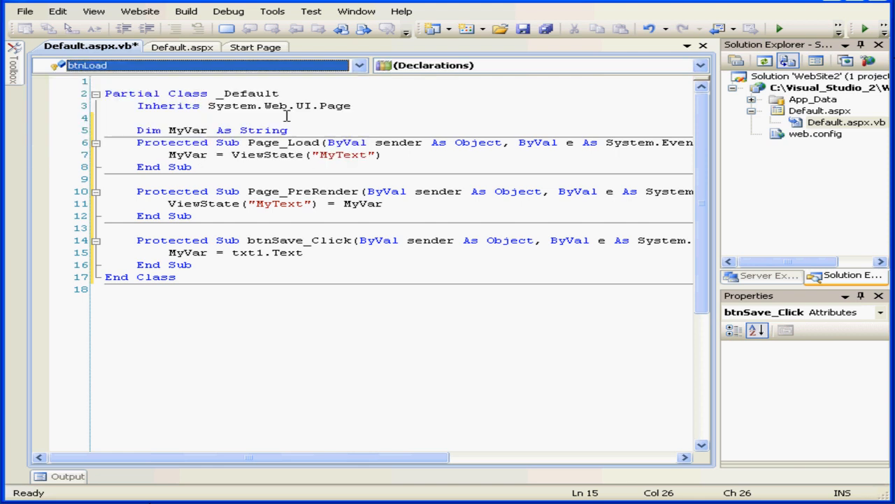
Create btnLoad_Click and write txt2.Text = MyVar in it.
left_click(700, 65)
type("t")
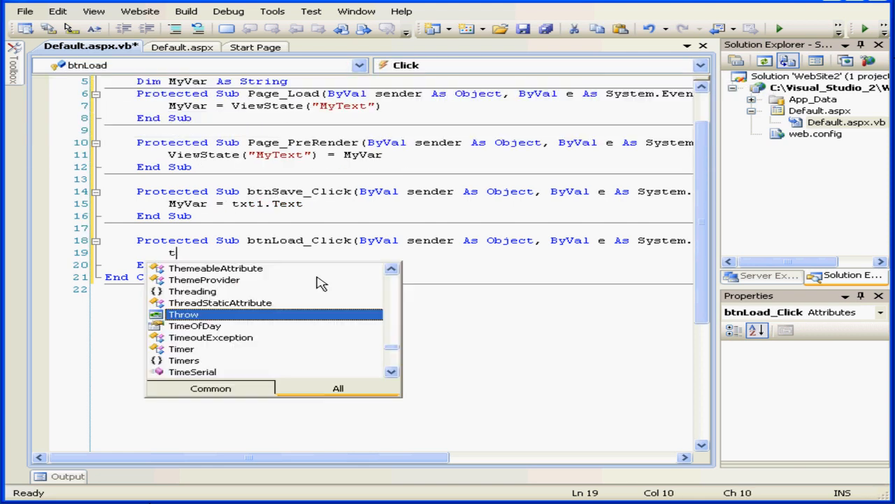
type("xt2.")
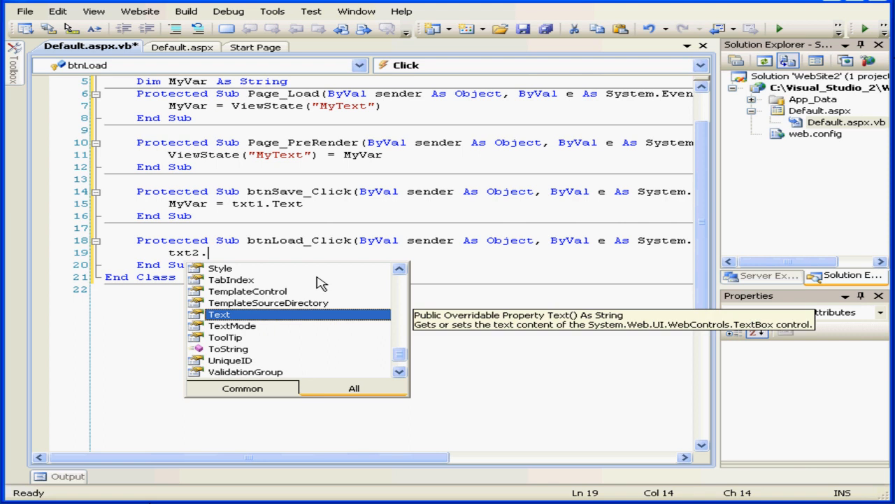
type("text")
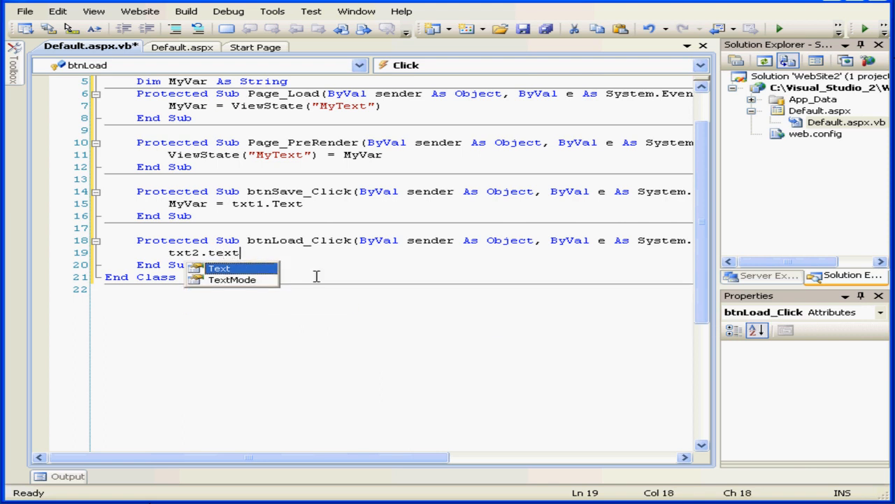
type("=m")
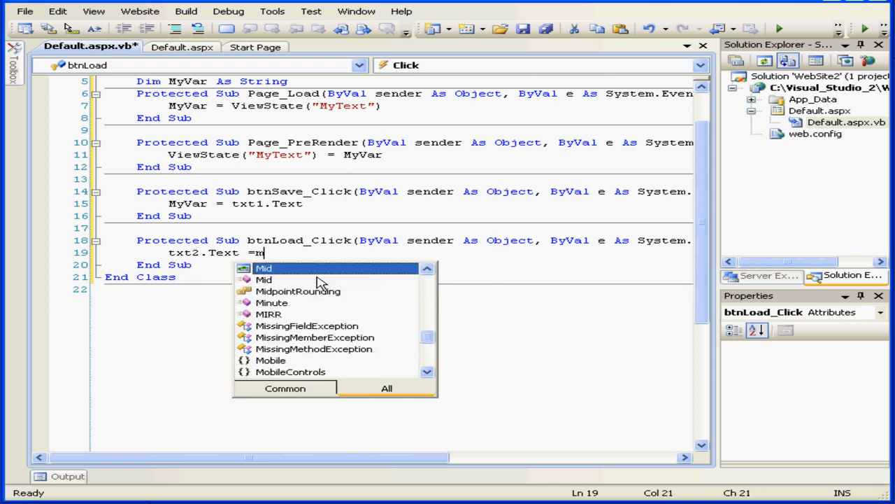
type("yvar")
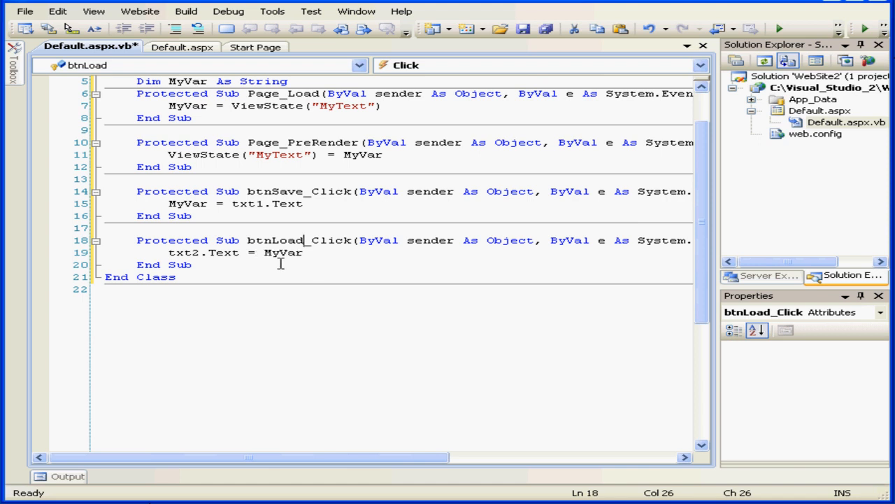
mouse_move(293, 286)
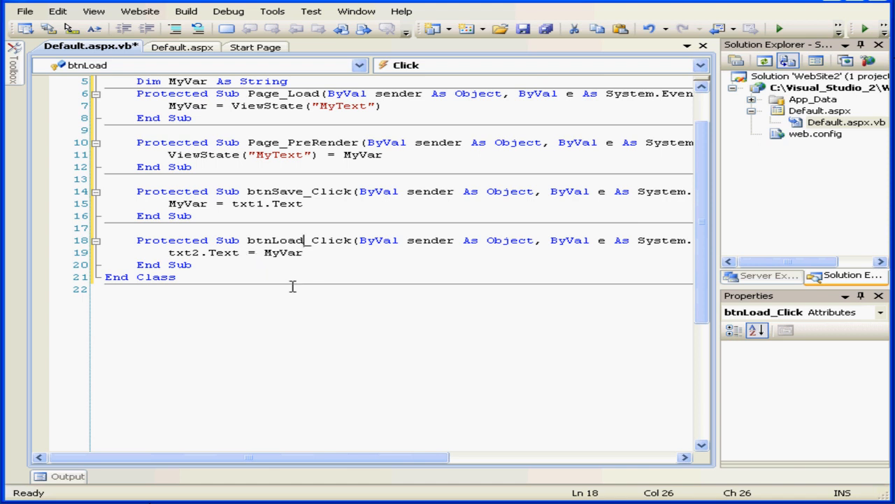
scroll("up", 3)
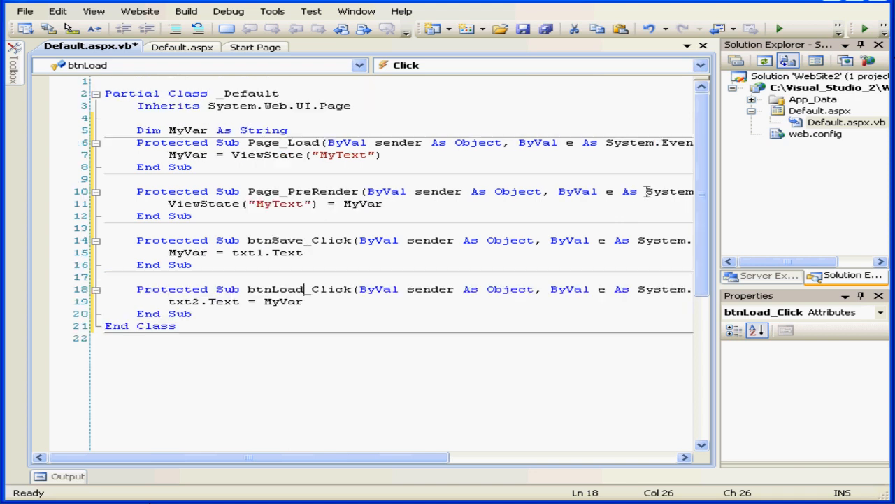
Add txt1.Text = "Text Saved!!!" to btnSave_Click and start debugging the site.
key("enter")
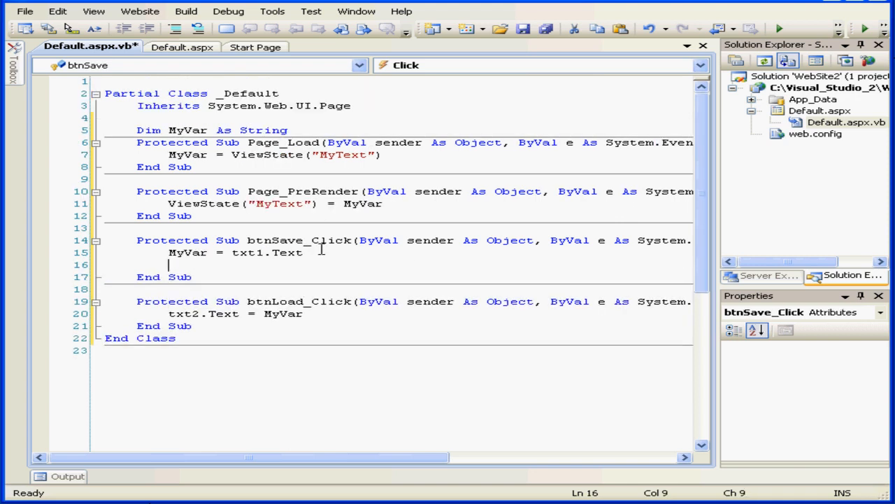
type("txt")
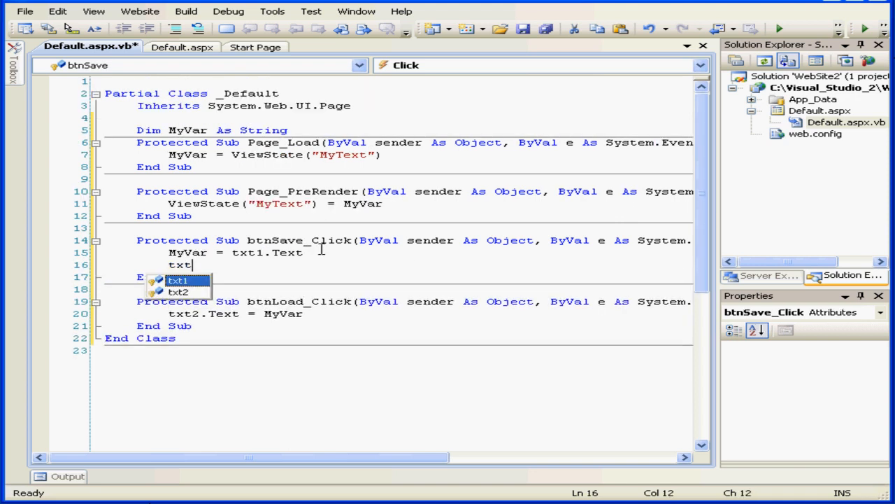
type("1")
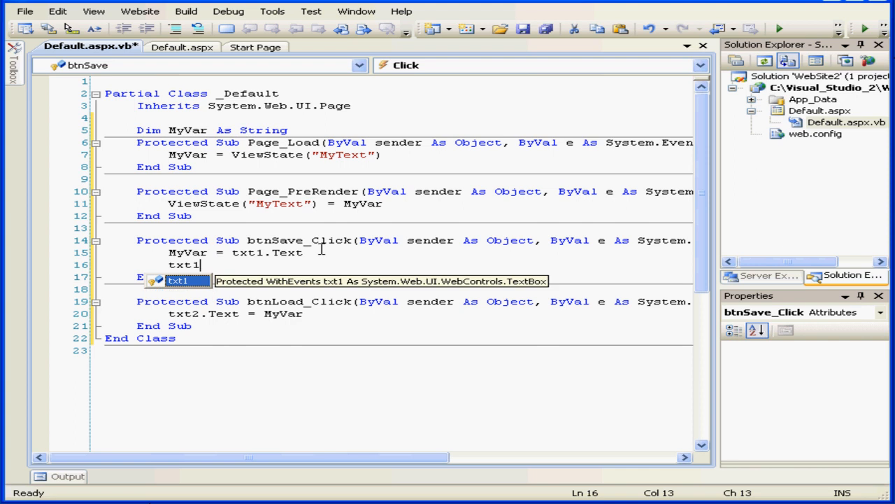
type(".text =")
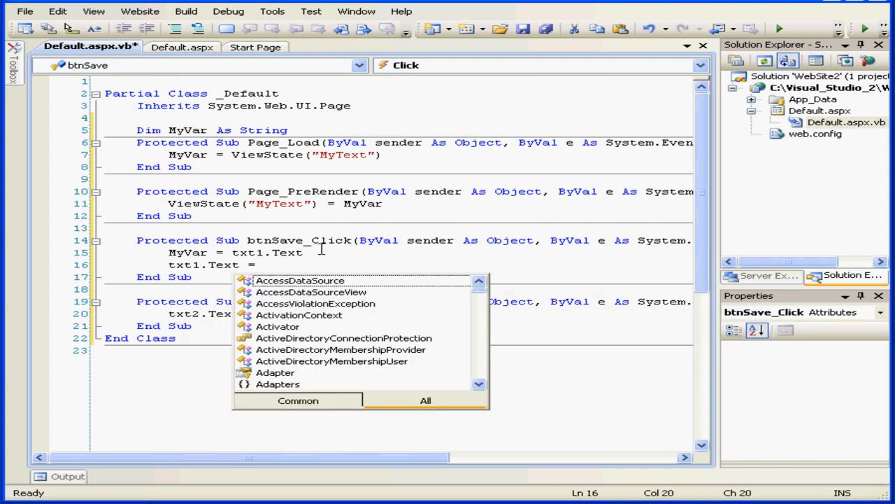
type("\"")
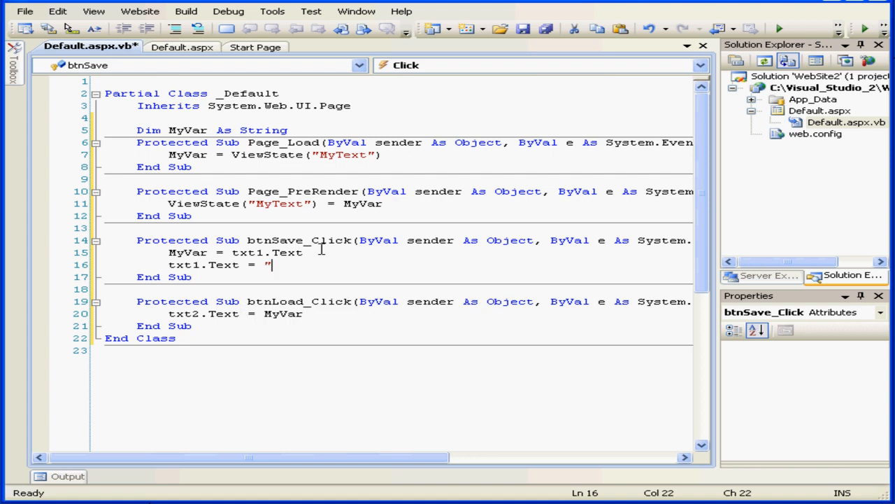
type("Text Sa")
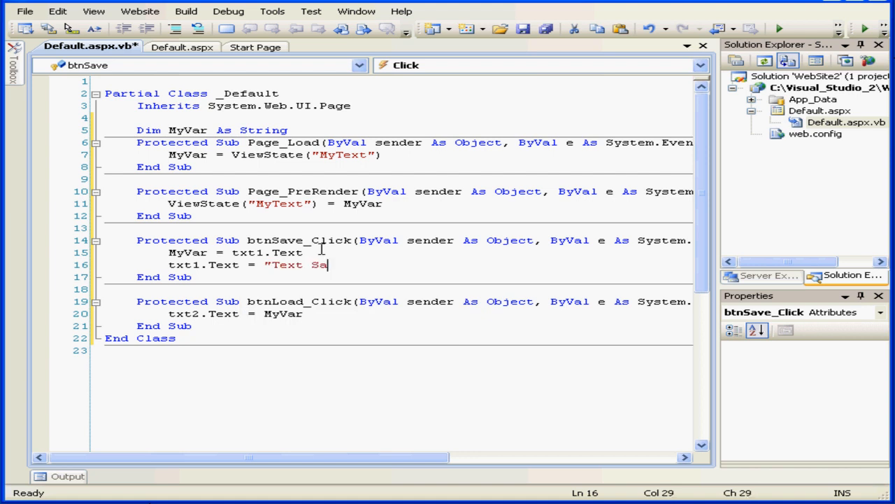
type("ved!")
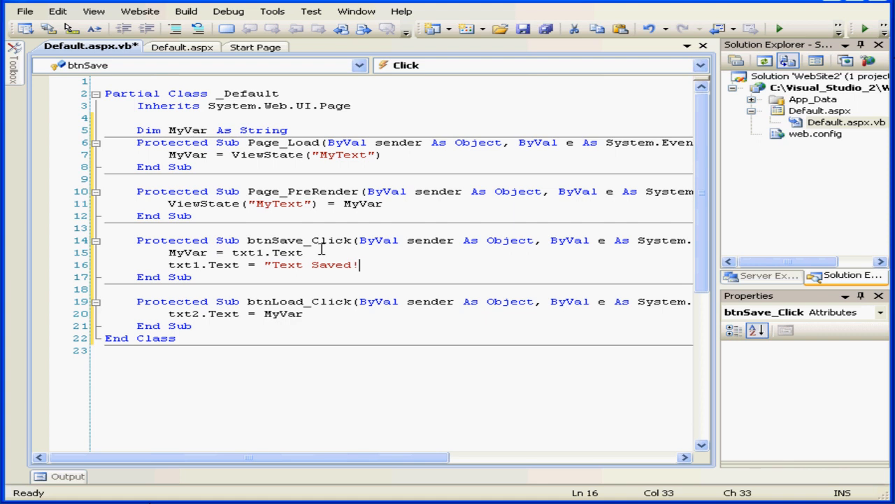
type("!!")
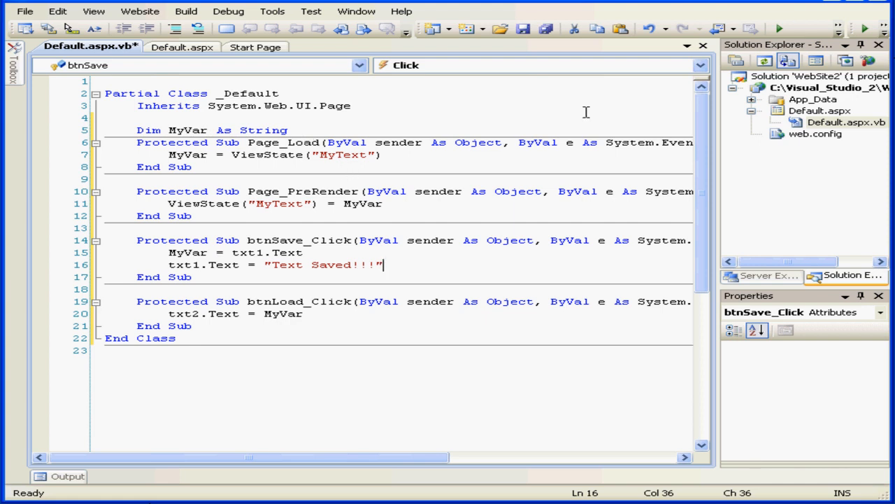
left_click(186, 11)
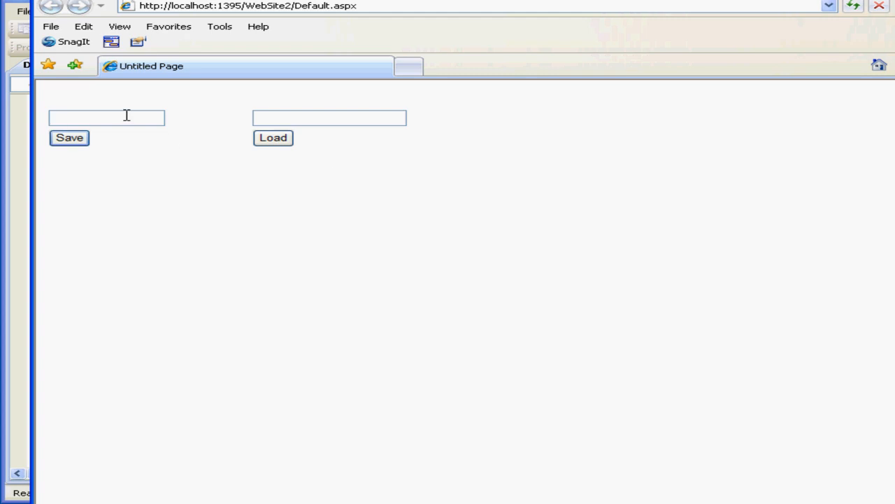
Enter 'My text' in the first box, then Save and Load it.
type("My text")
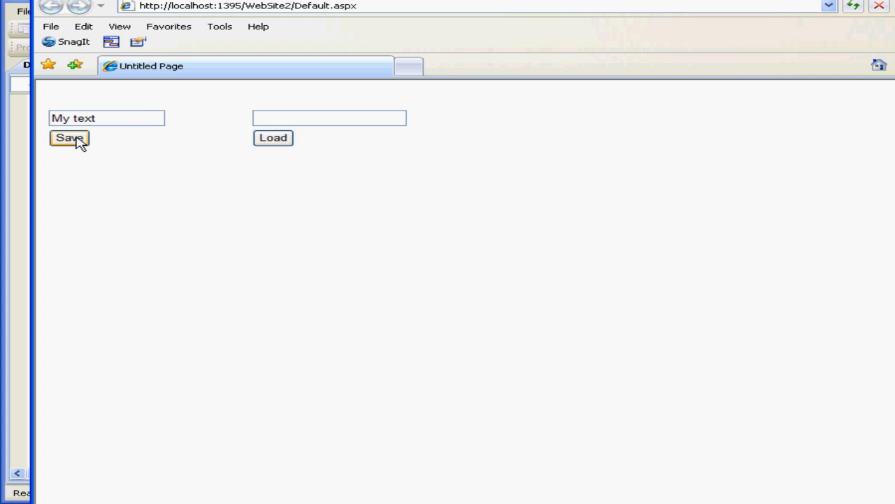
left_click(69, 138)
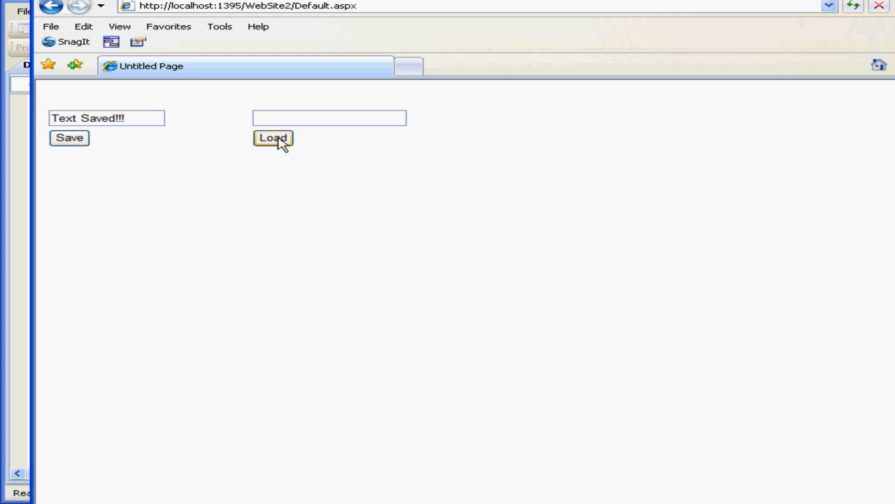
left_click(273, 137)
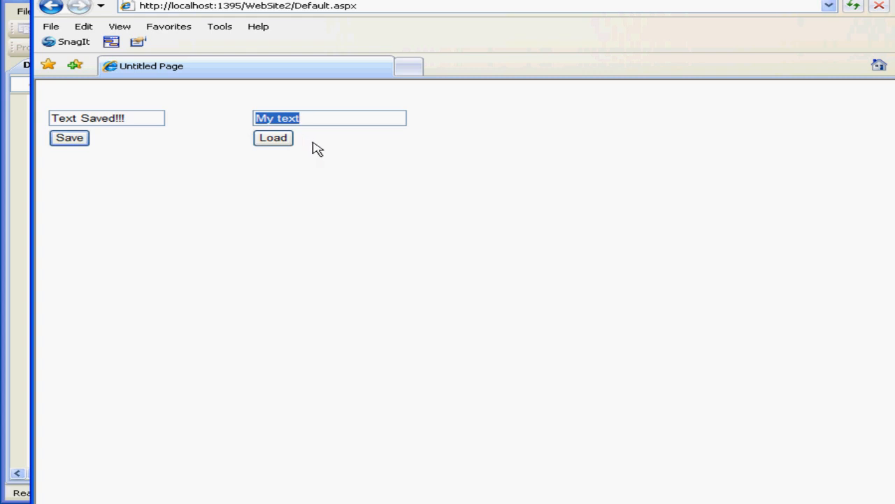
mouse_move(468, 134)
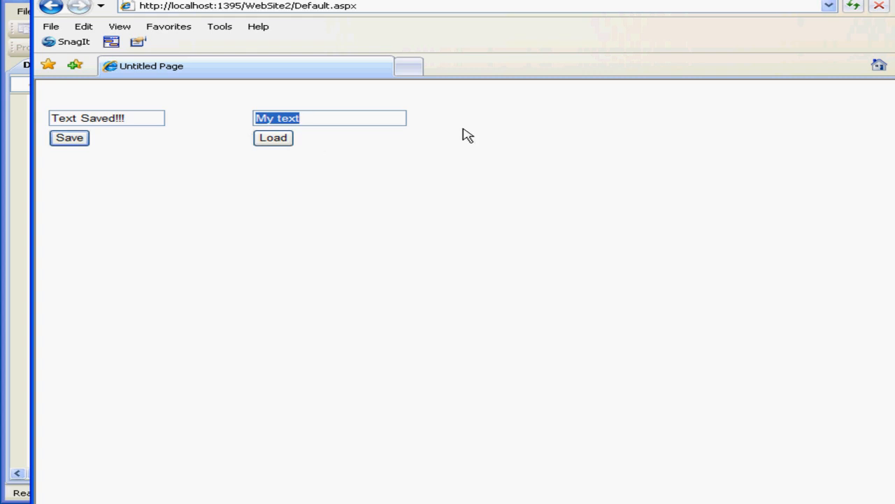